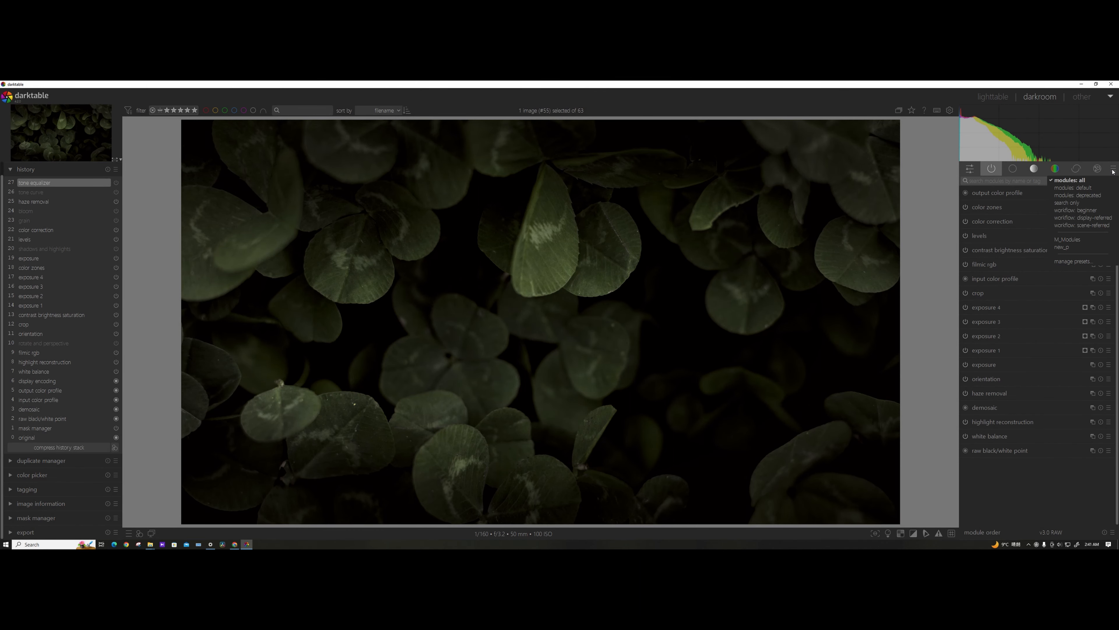
pyautogui.moveTo(1072, 260)
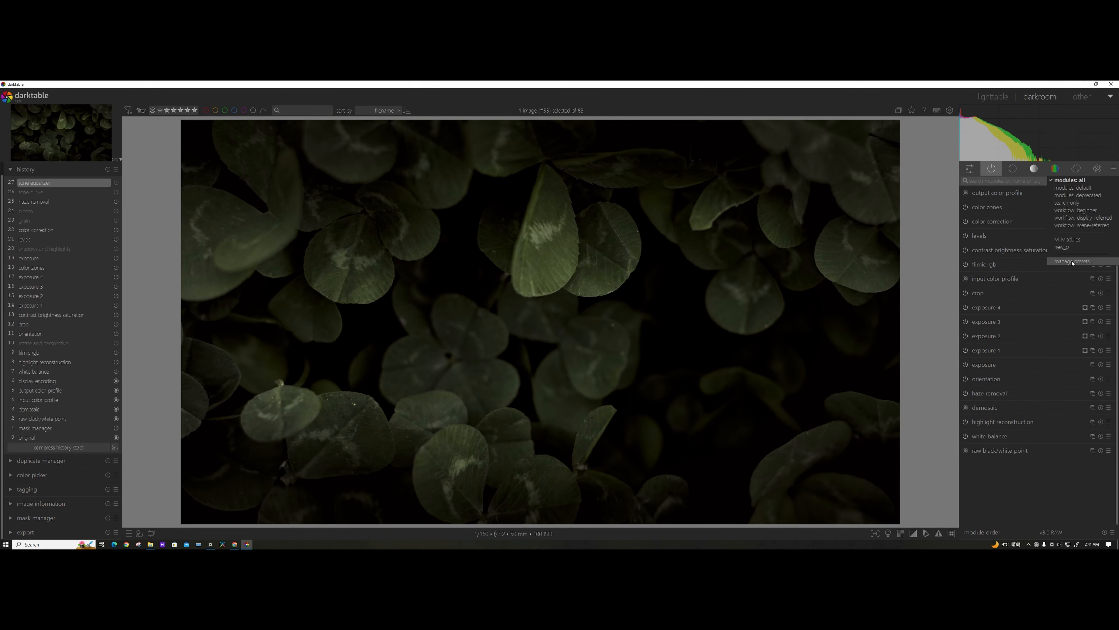
# - Duplicate the built-in all-modules layout preset and name the copy 'my preset'
pyautogui.click(1070, 260)
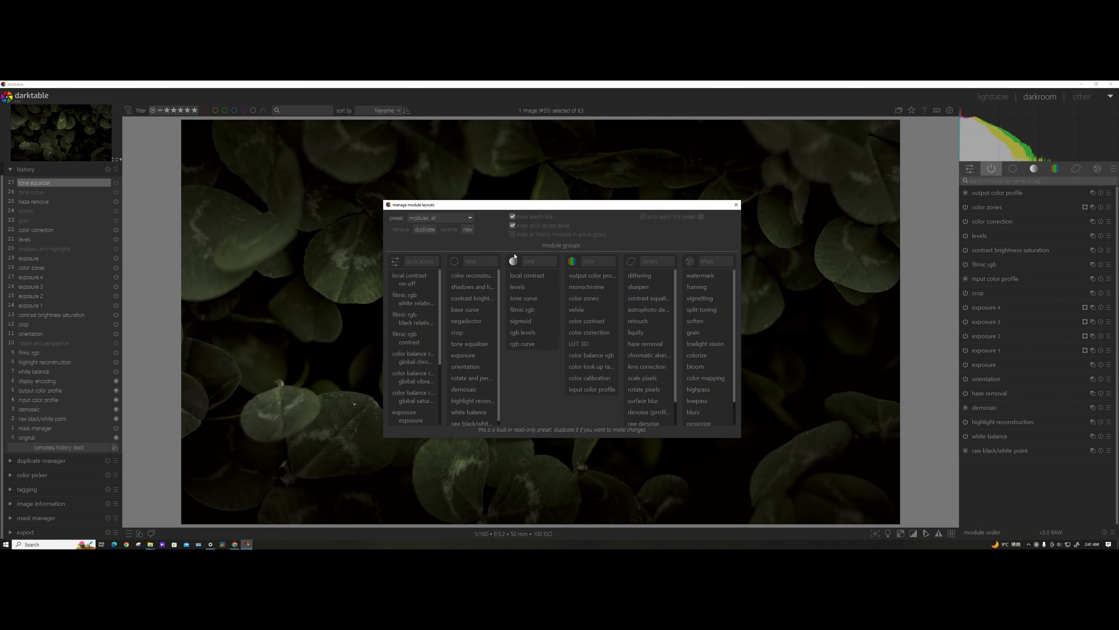
pyautogui.click(467, 229)
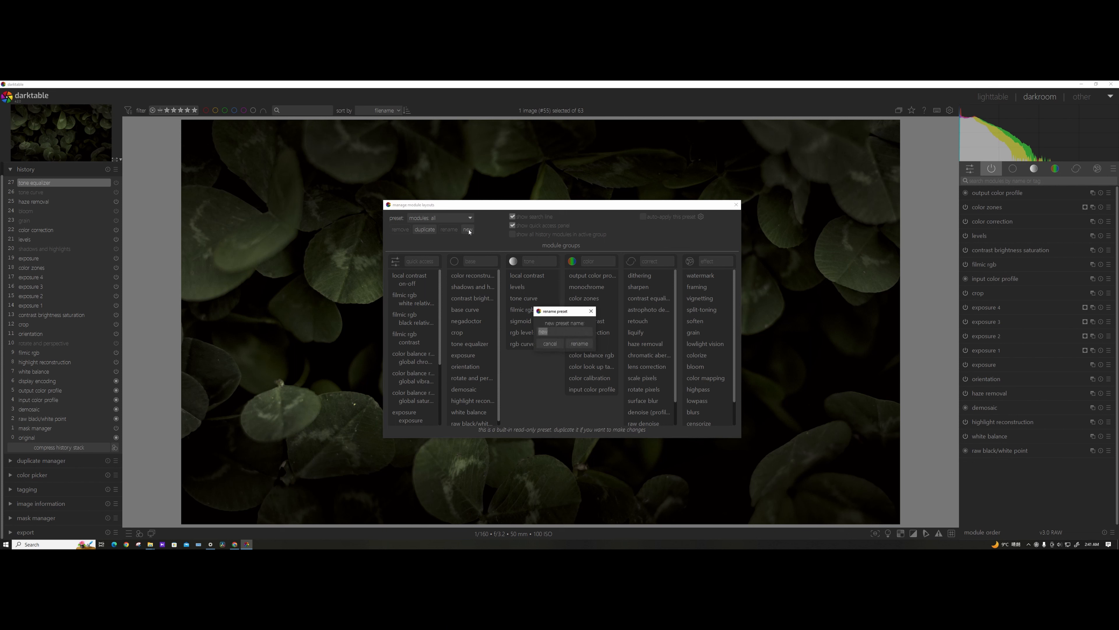
pyautogui.write('my preset')
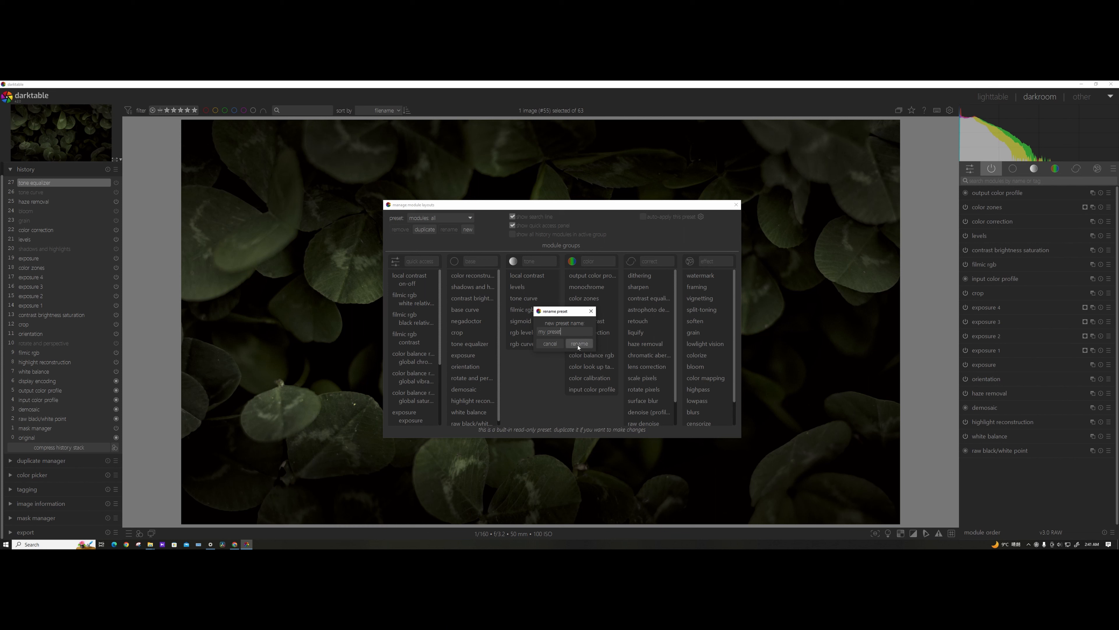
pyautogui.click(578, 344)
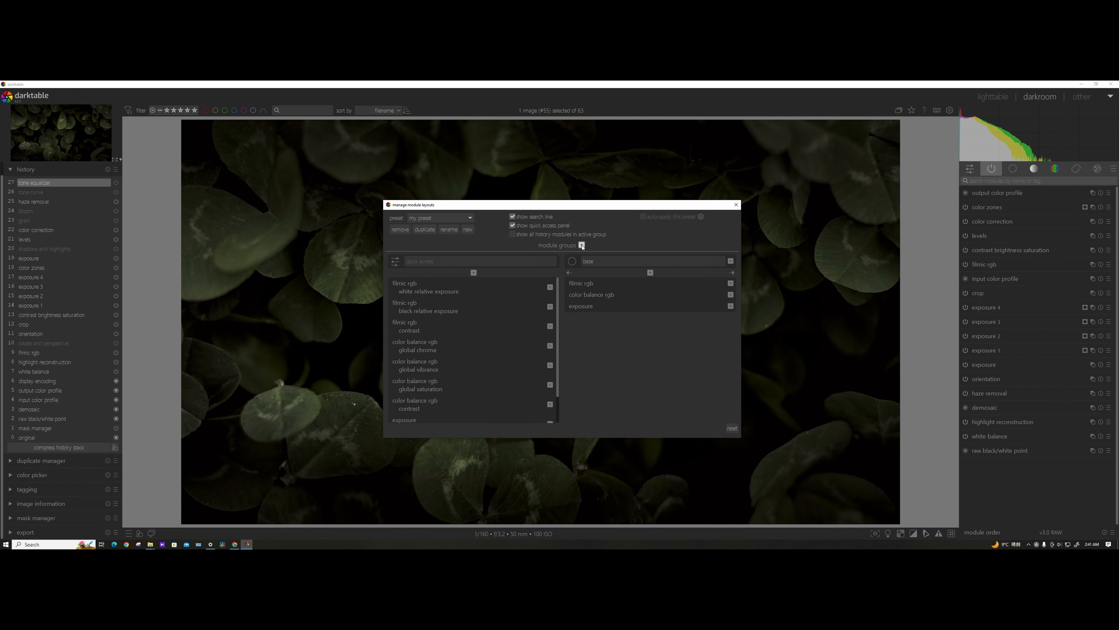
# - Add a third module group to 'my preset' and give it the colour icon
pyautogui.click(650, 272)
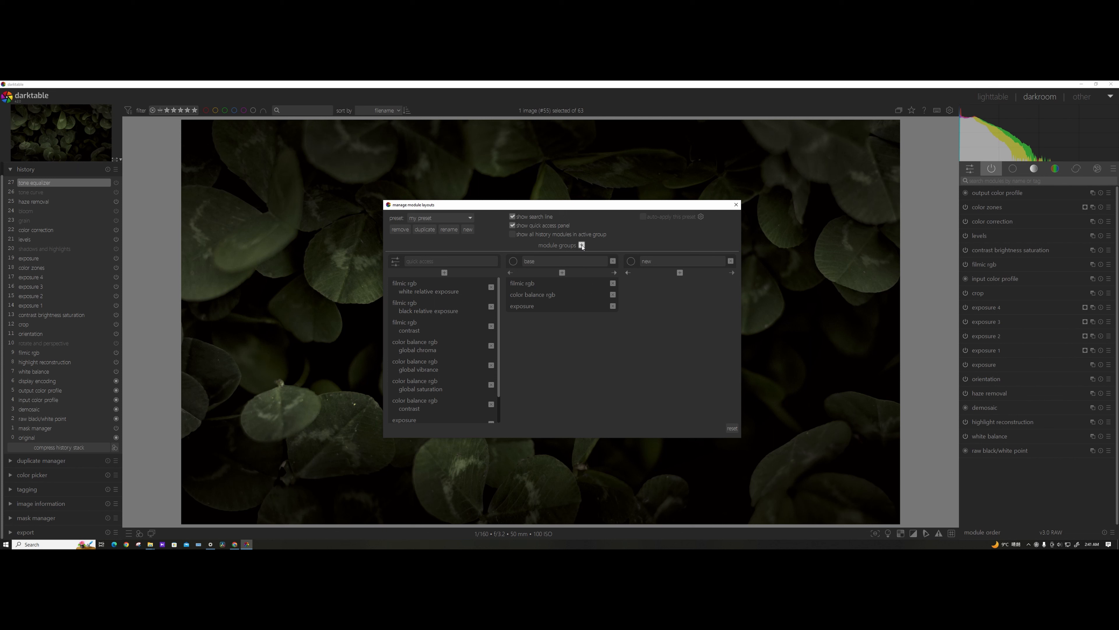
pyautogui.click(631, 260)
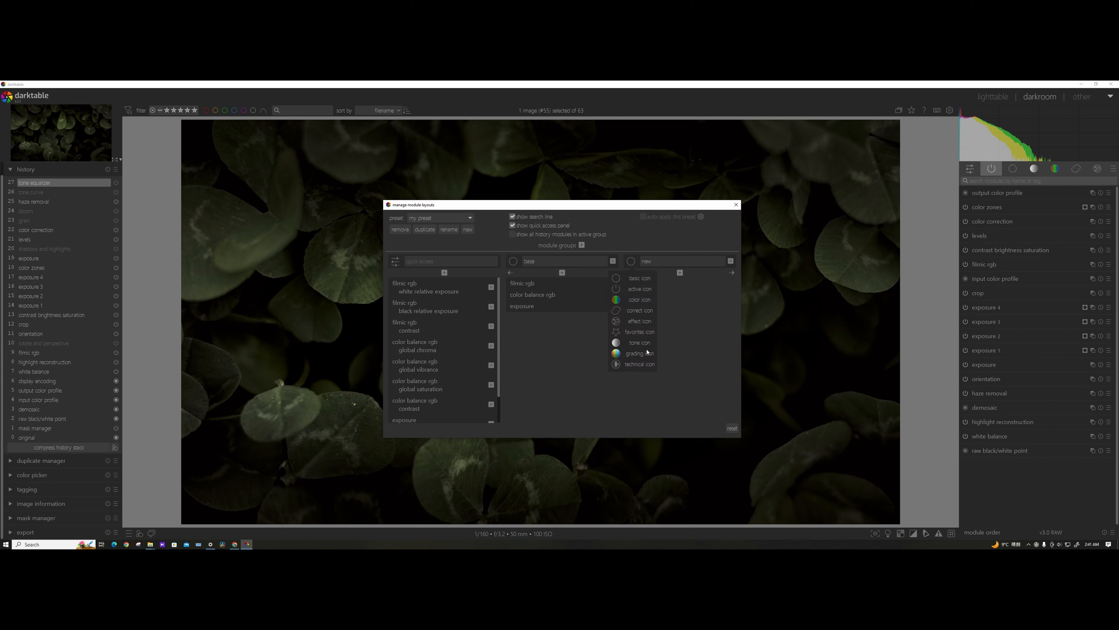
pyautogui.click(639, 353)
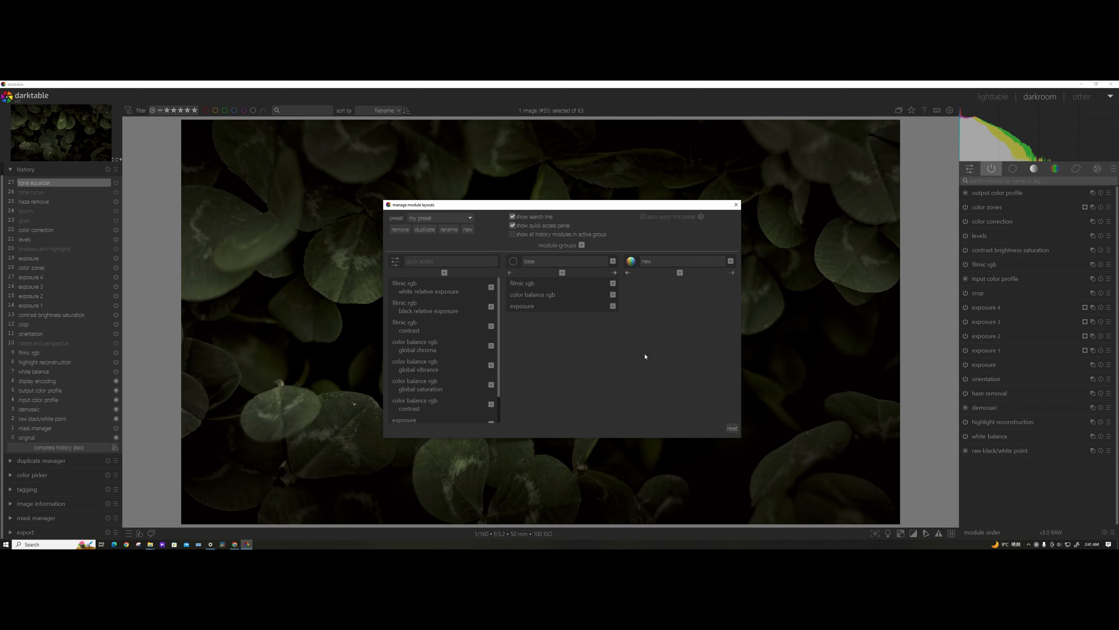
pyautogui.click(681, 260)
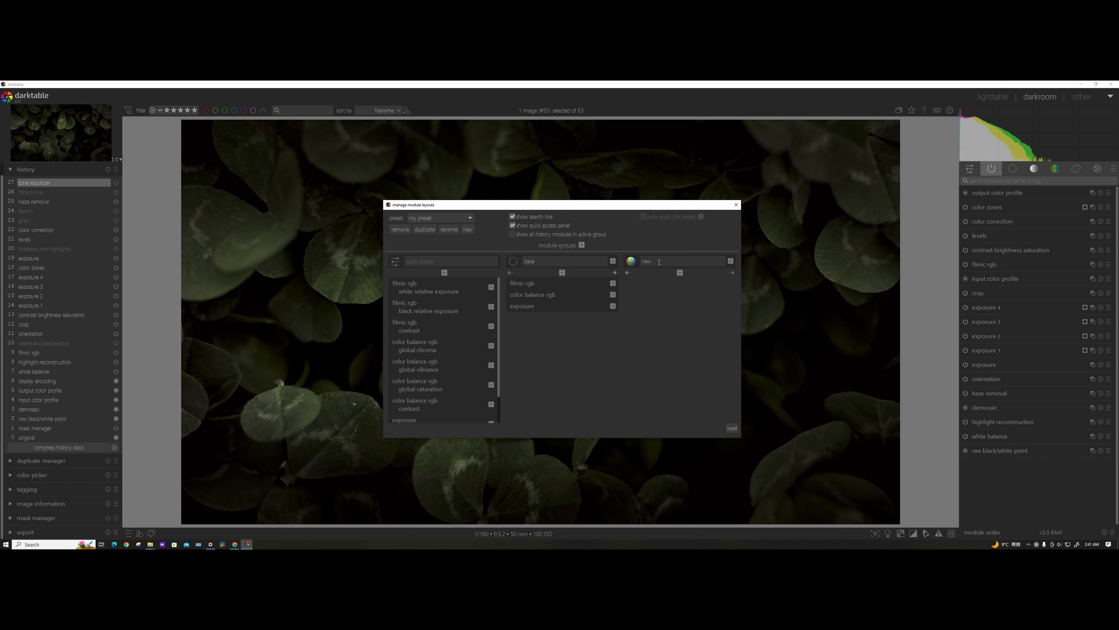
# - Name the group 'My module' and add vignetting, split-toning, grain and color zones to it
pyautogui.write('My')
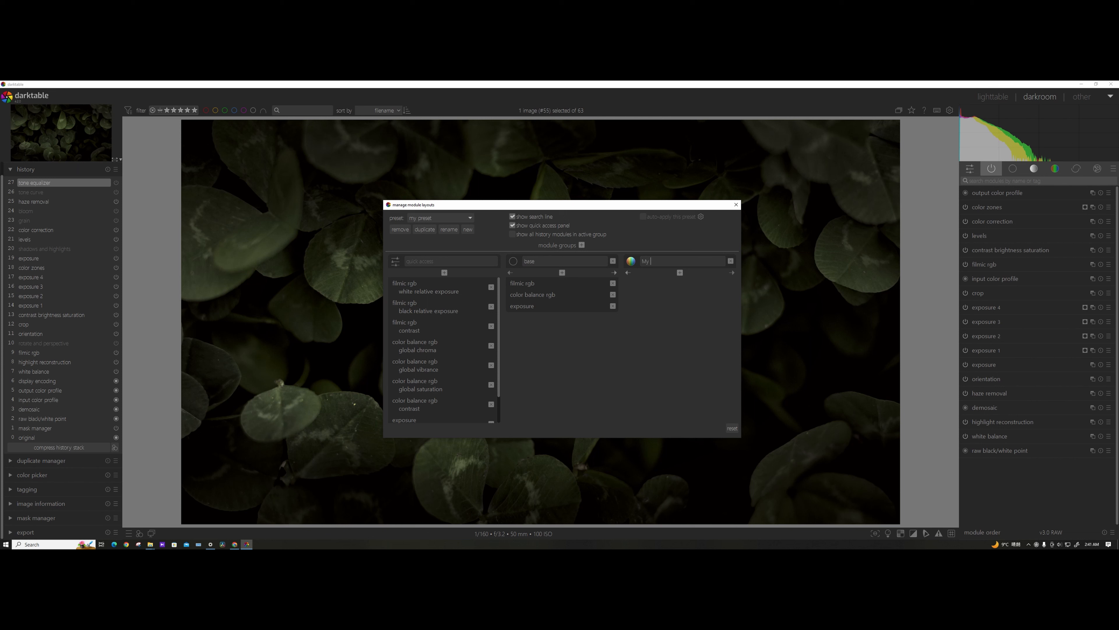
pyautogui.write('module')
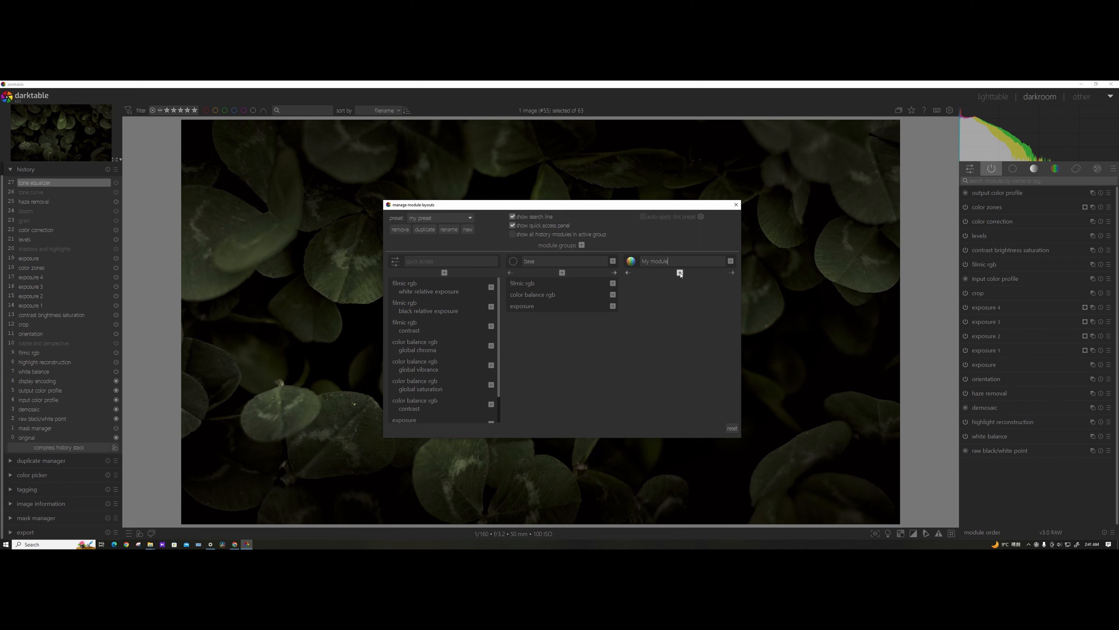
pyautogui.click(679, 281)
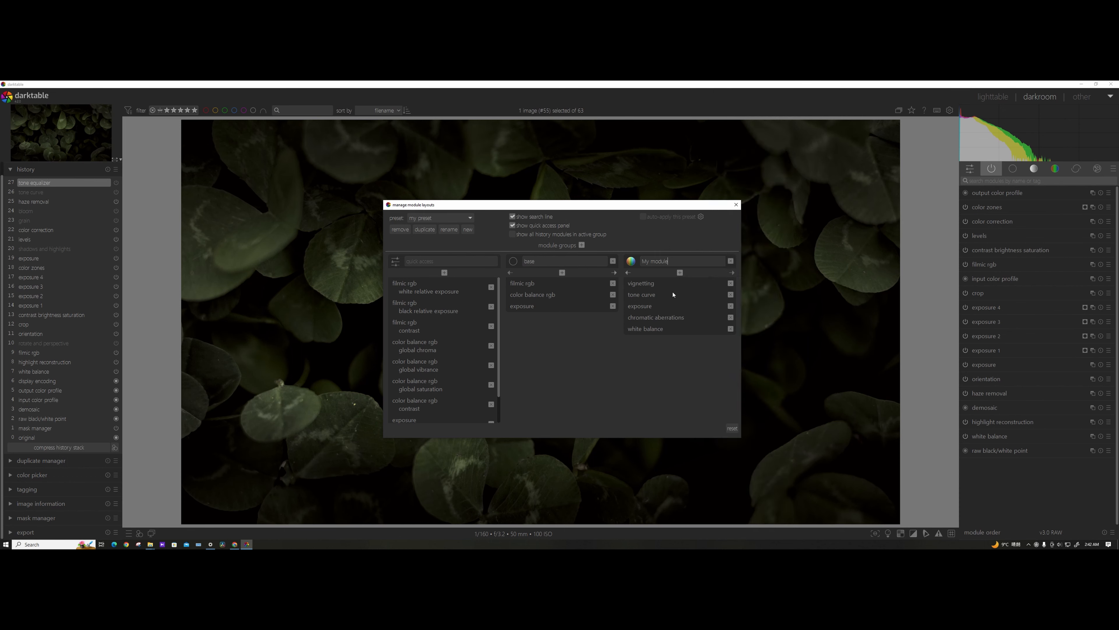
pyautogui.click(679, 272)
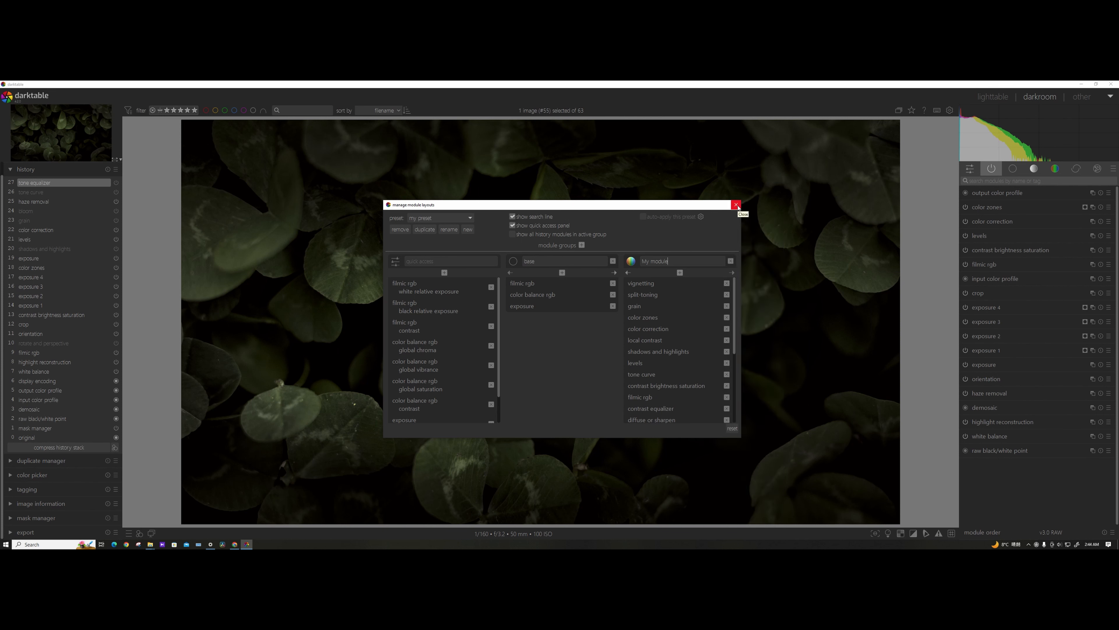
# - Close the layouts manager and switch the darkroom panel to 'my preset'
pyautogui.click(735, 205)
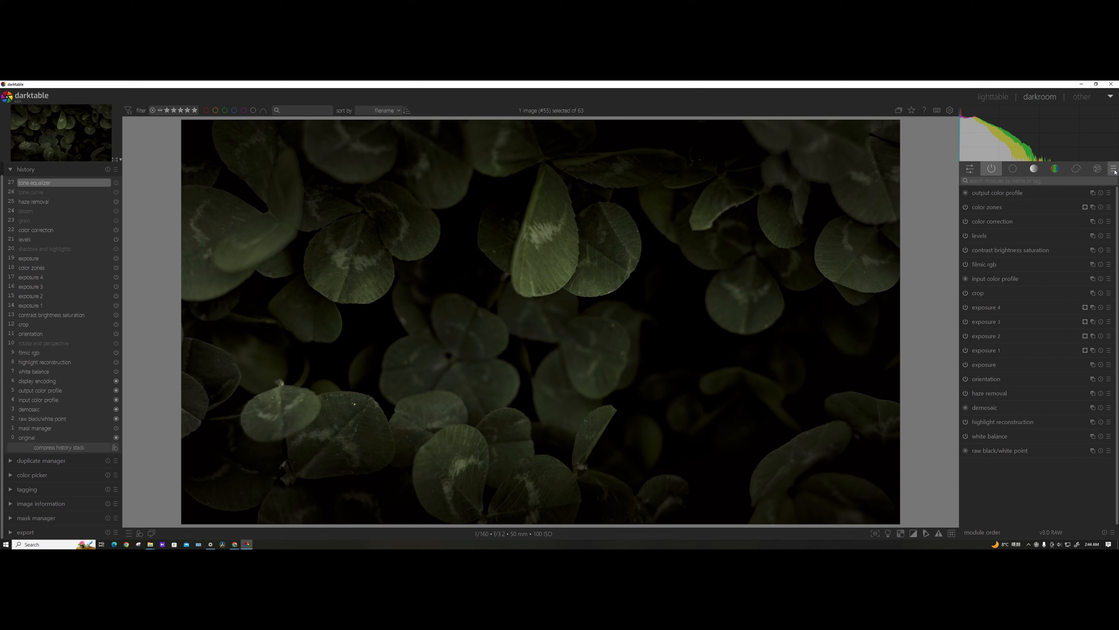
pyautogui.click(1113, 168)
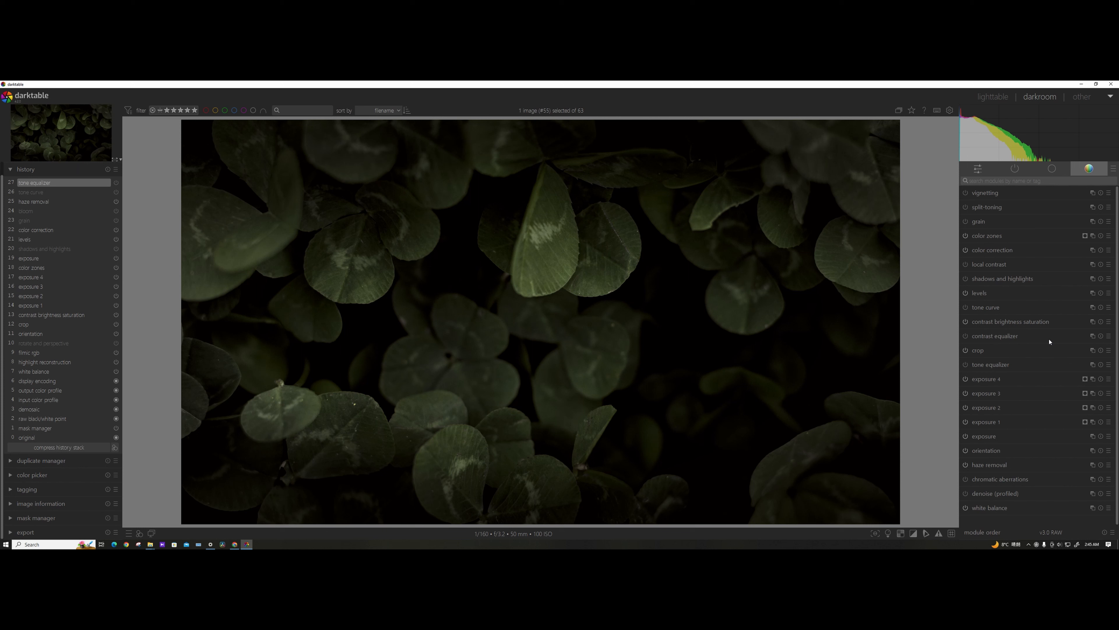
pyautogui.moveTo(1033, 346)
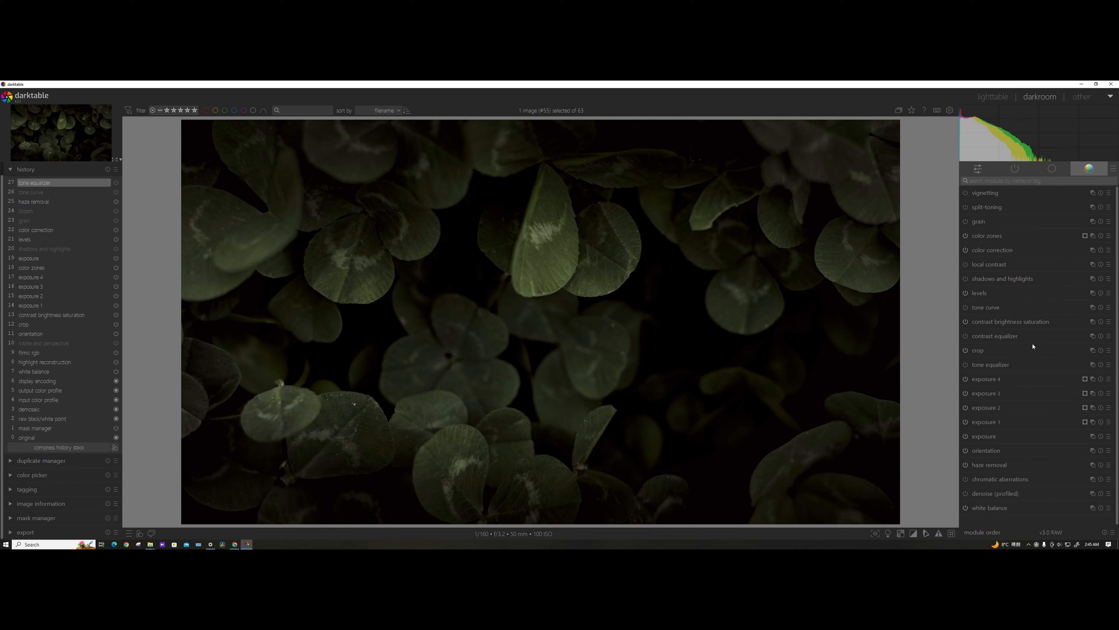
pyautogui.moveTo(928, 351)
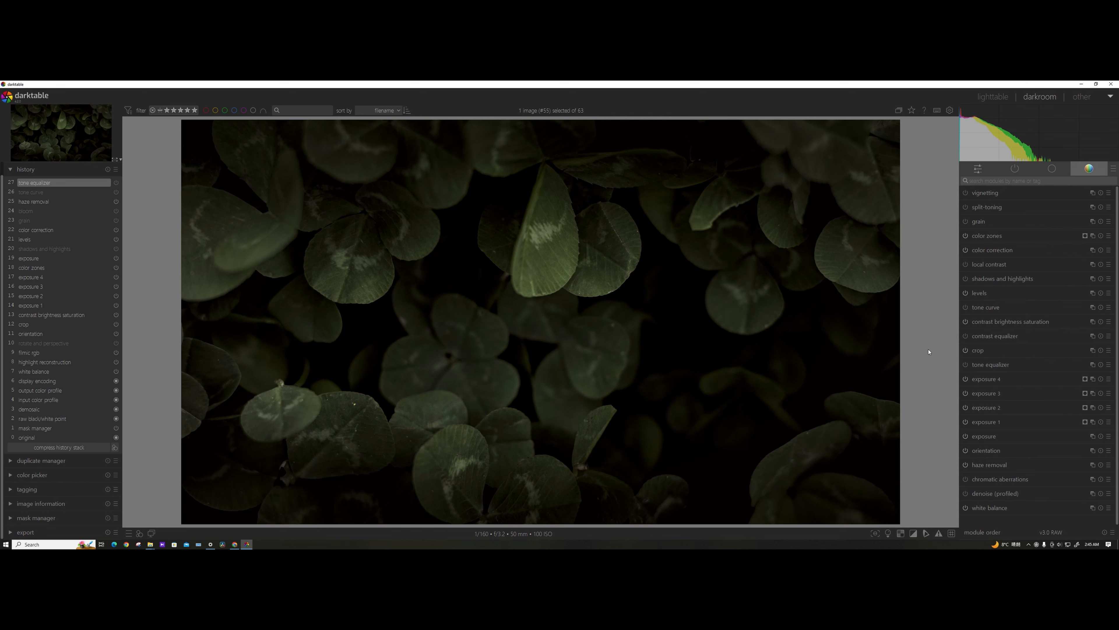